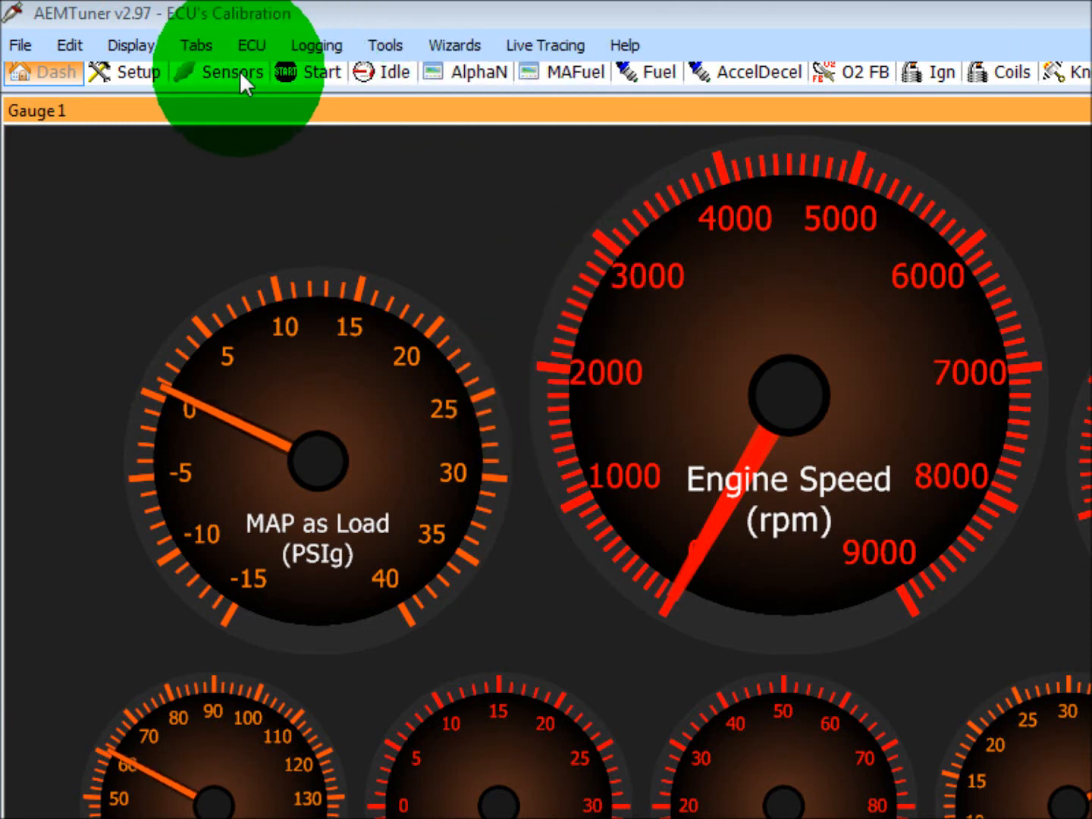
# Step: Show the Sensors page with throttle, coolant, air temp, MAF and O2 channels
pyautogui.click(233, 72)
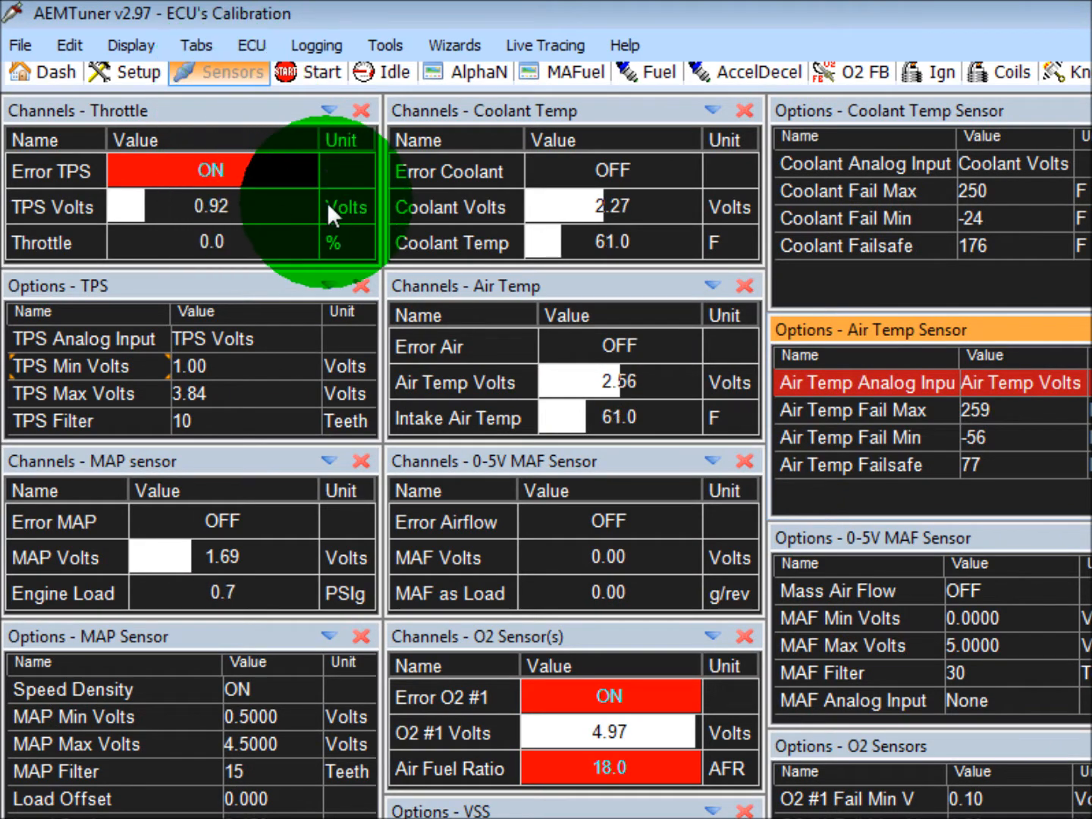
pyautogui.moveTo(656, 390)
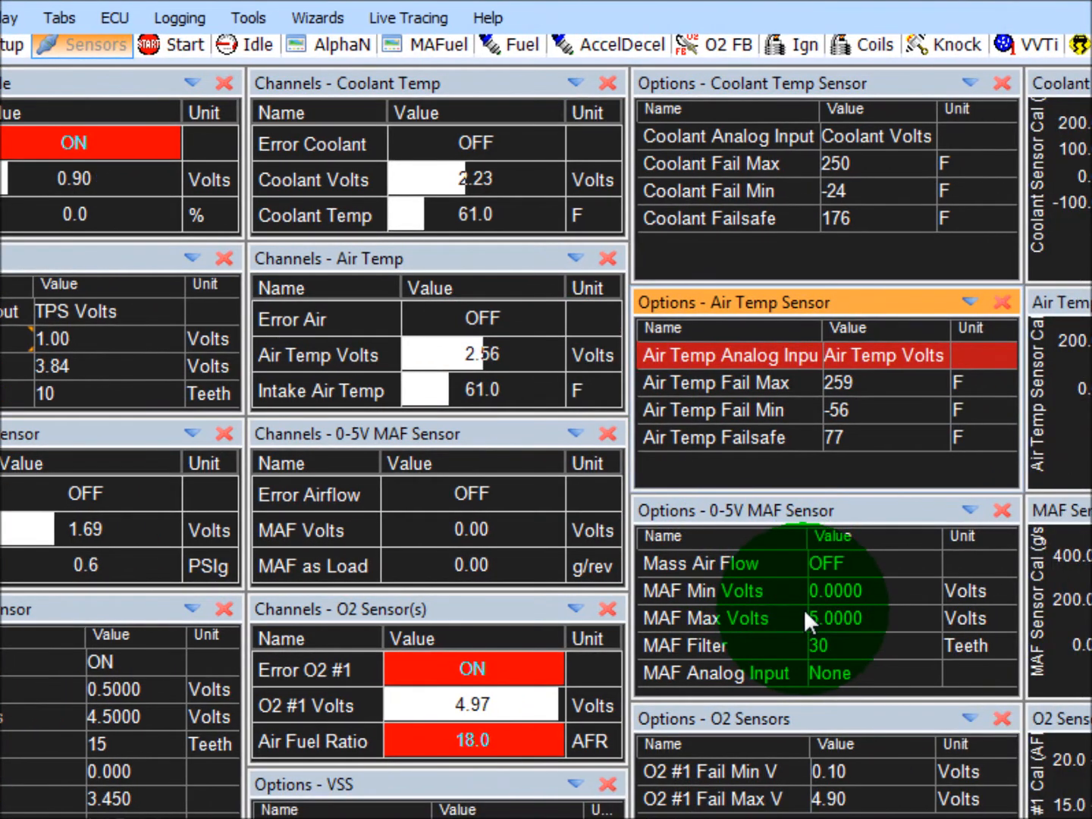
pyautogui.scroll(-3)
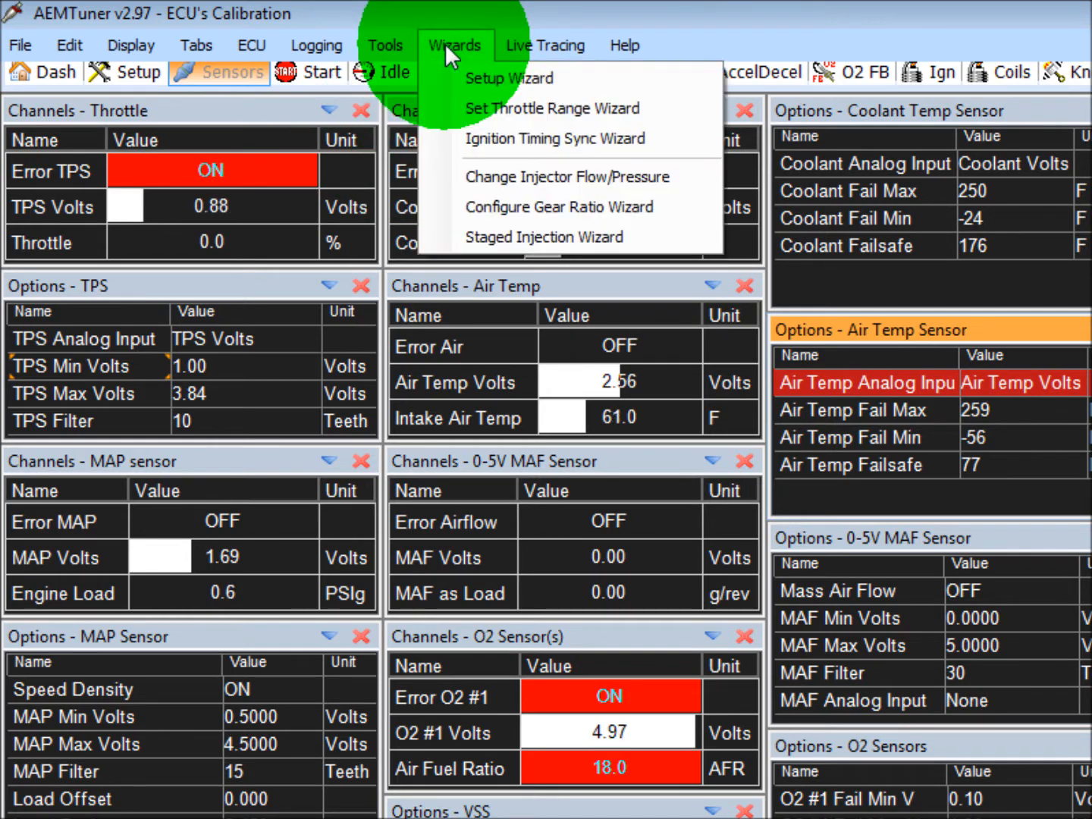
# Step: Run the throttle range wizard, recording TPS minimum 0.82 V and maximum 3.96 V
pyautogui.click(553, 108)
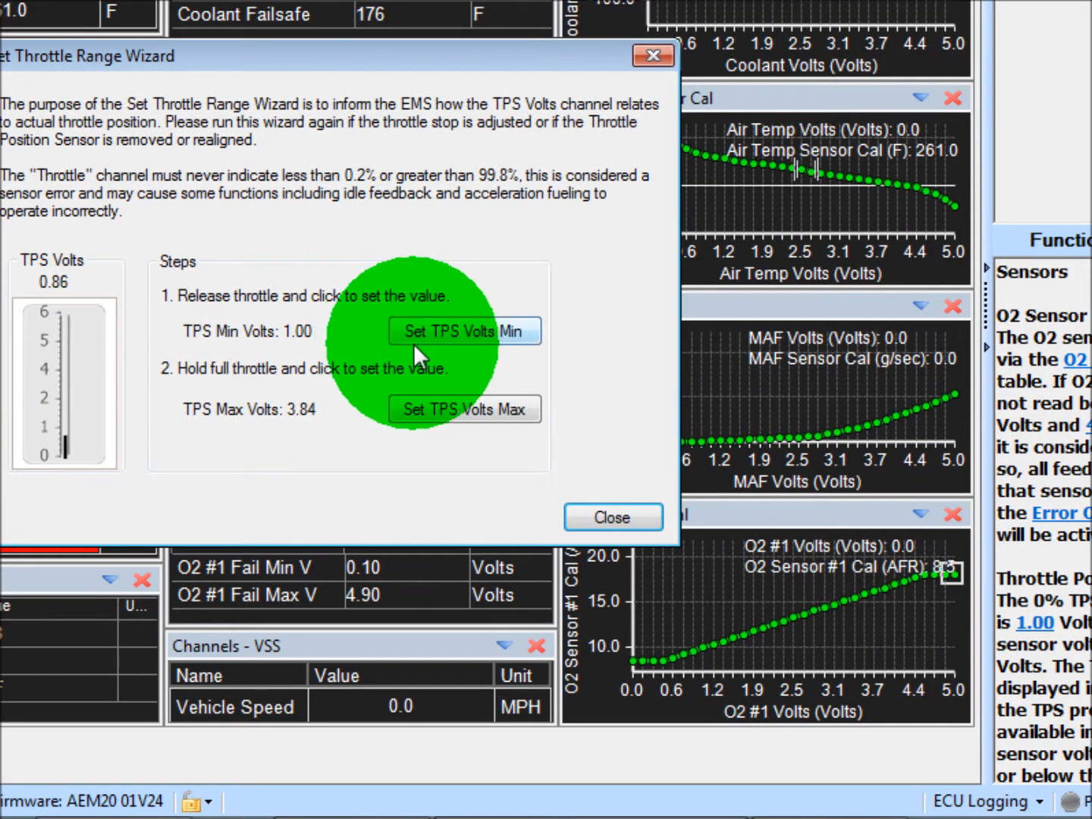
pyautogui.click(464, 332)
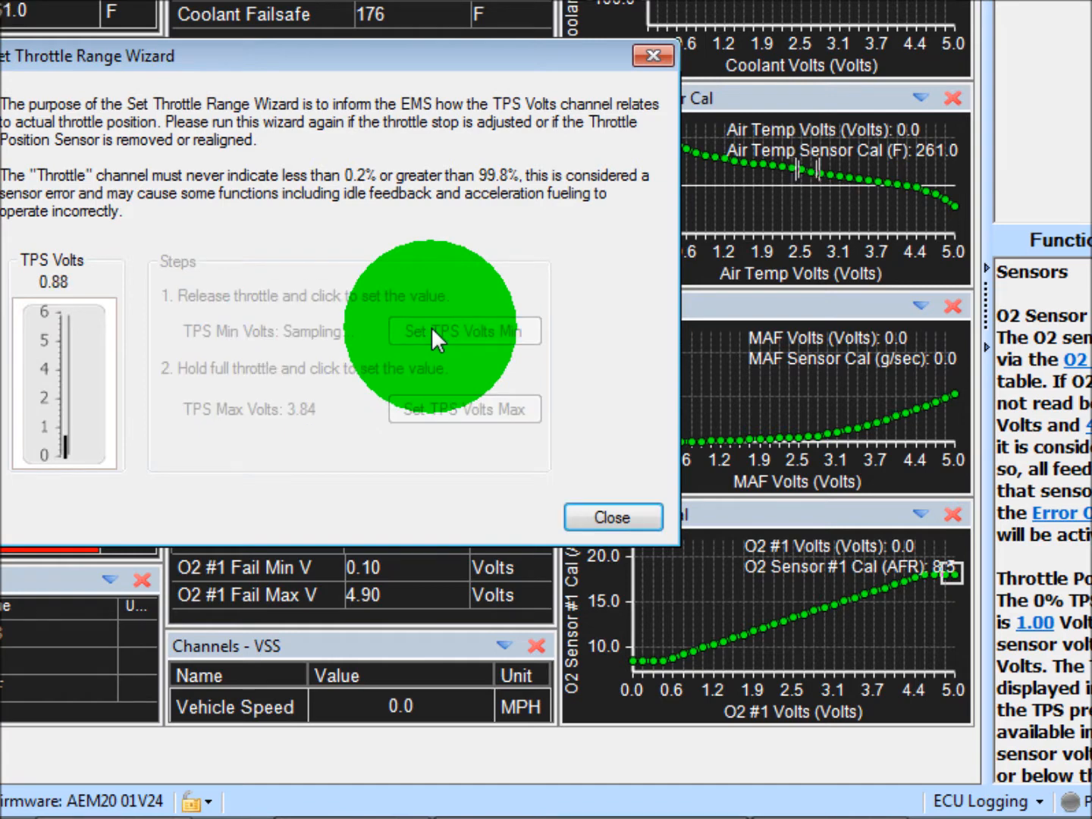
pyautogui.click(465, 332)
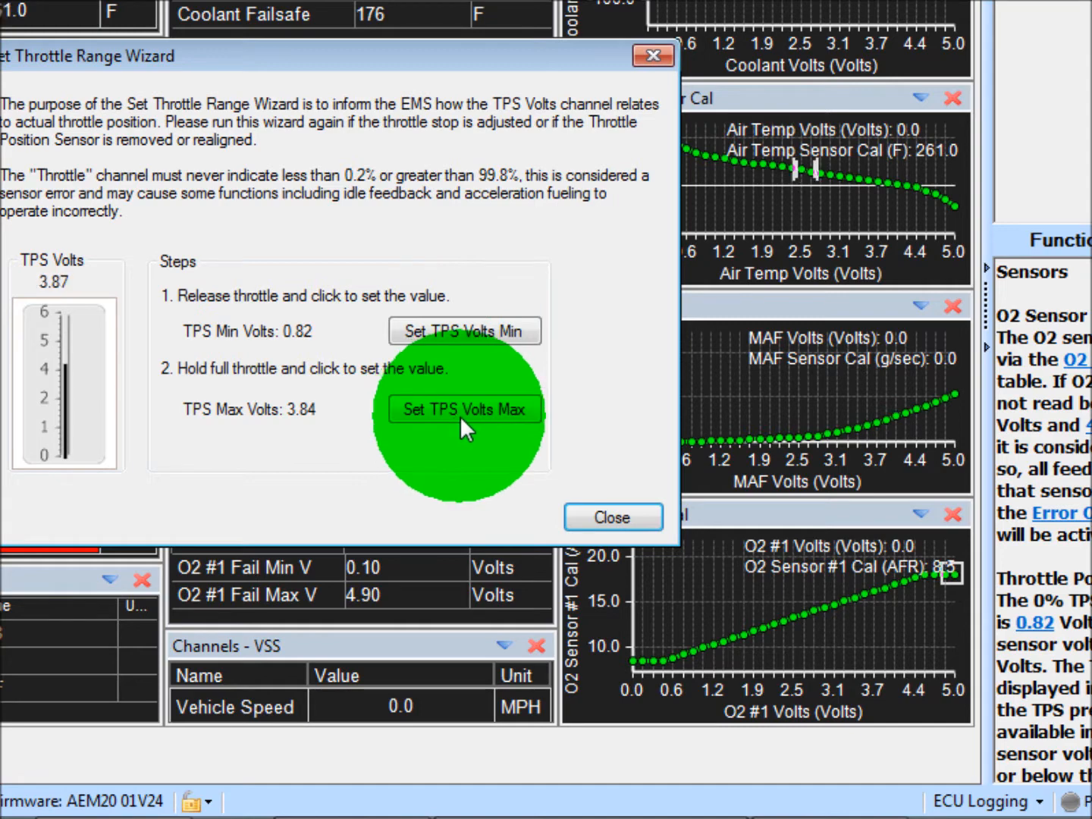
pyautogui.click(465, 409)
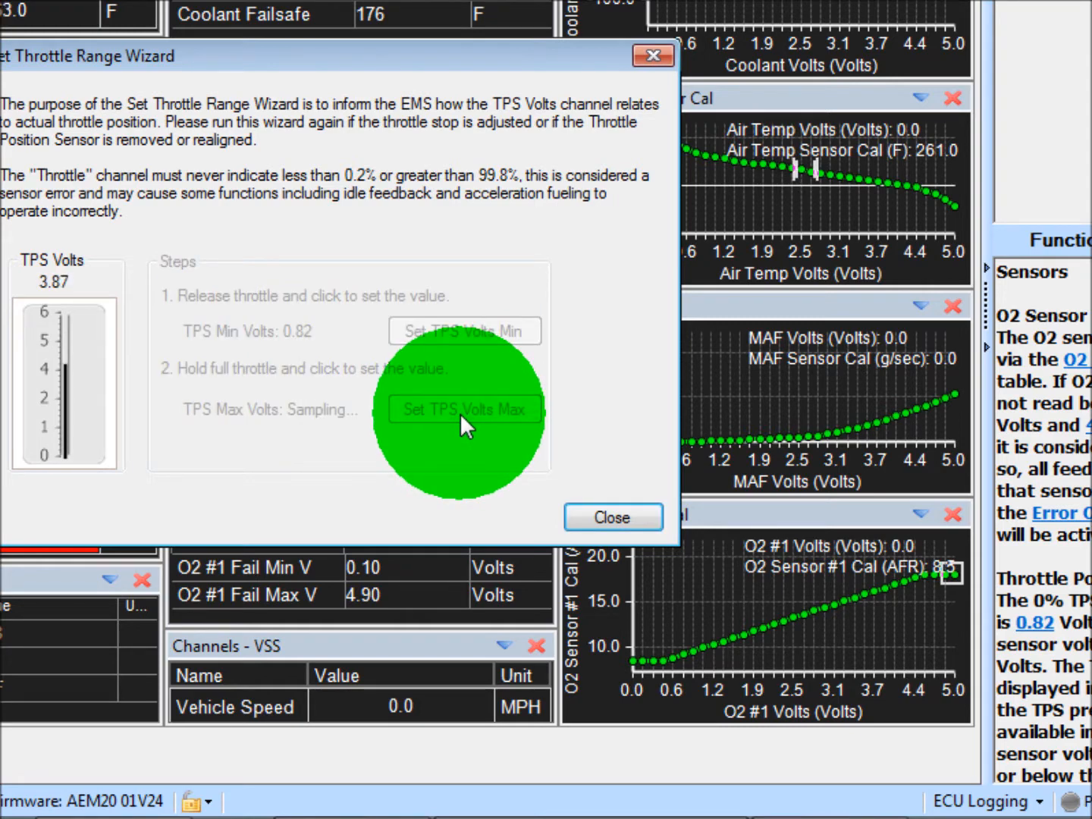
pyautogui.click(464, 409)
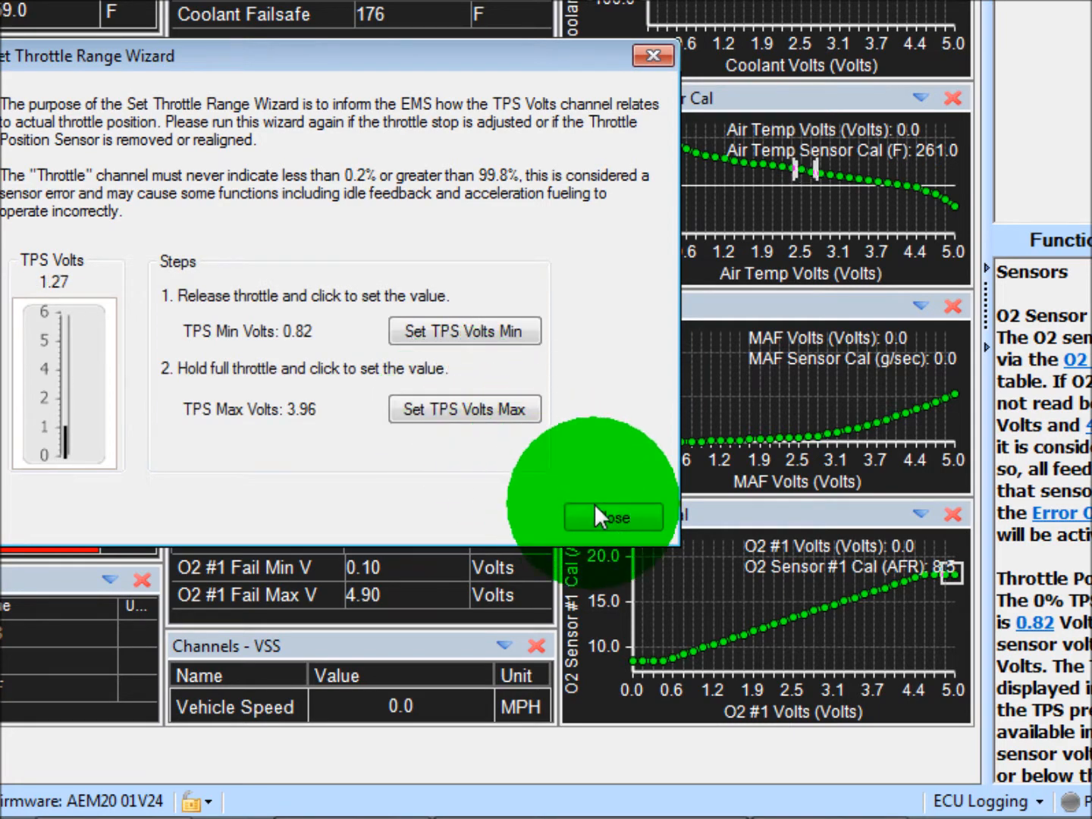
pyautogui.click(613, 518)
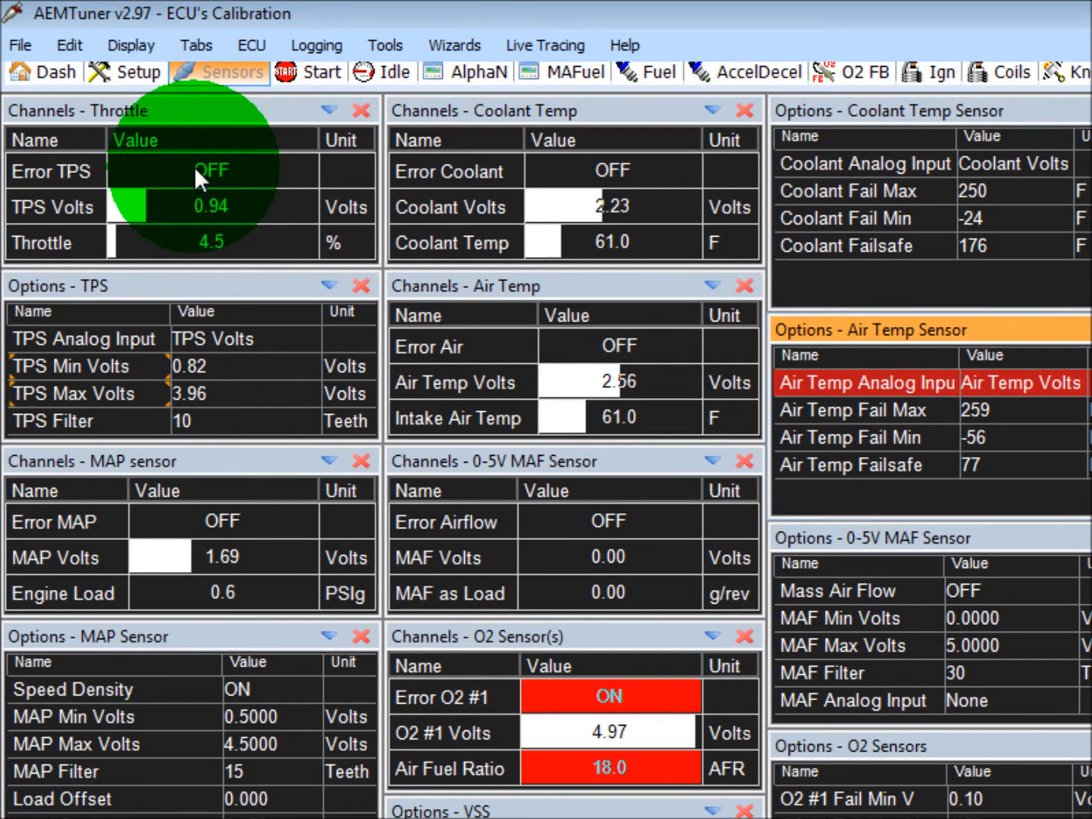
pyautogui.moveTo(804, 136)
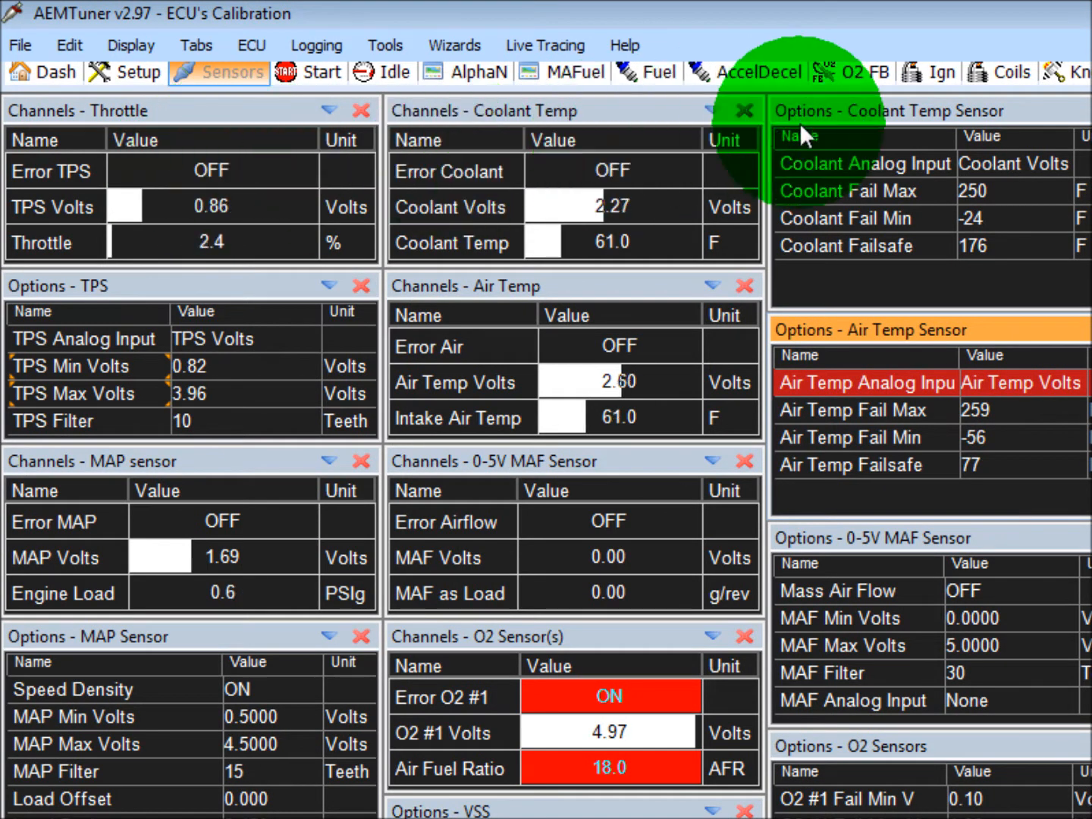
pyautogui.hscroll(3)
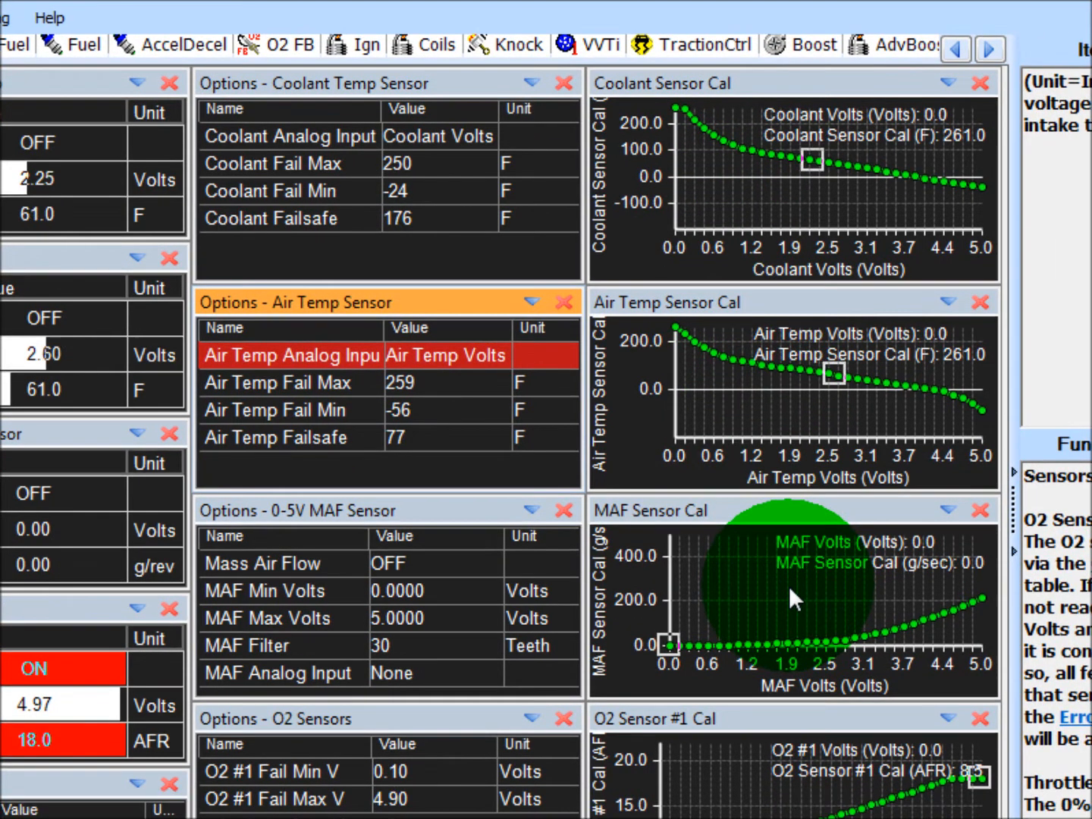
pyautogui.scroll(-3)
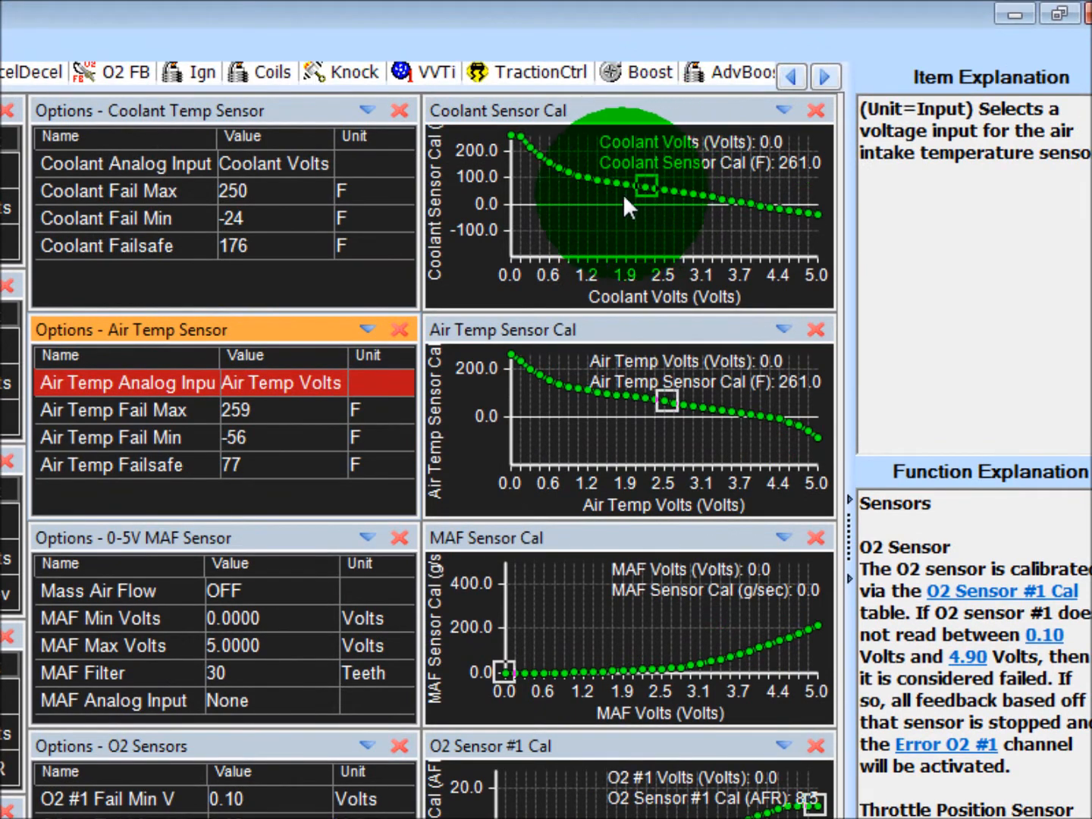
pyautogui.moveTo(812, 223)
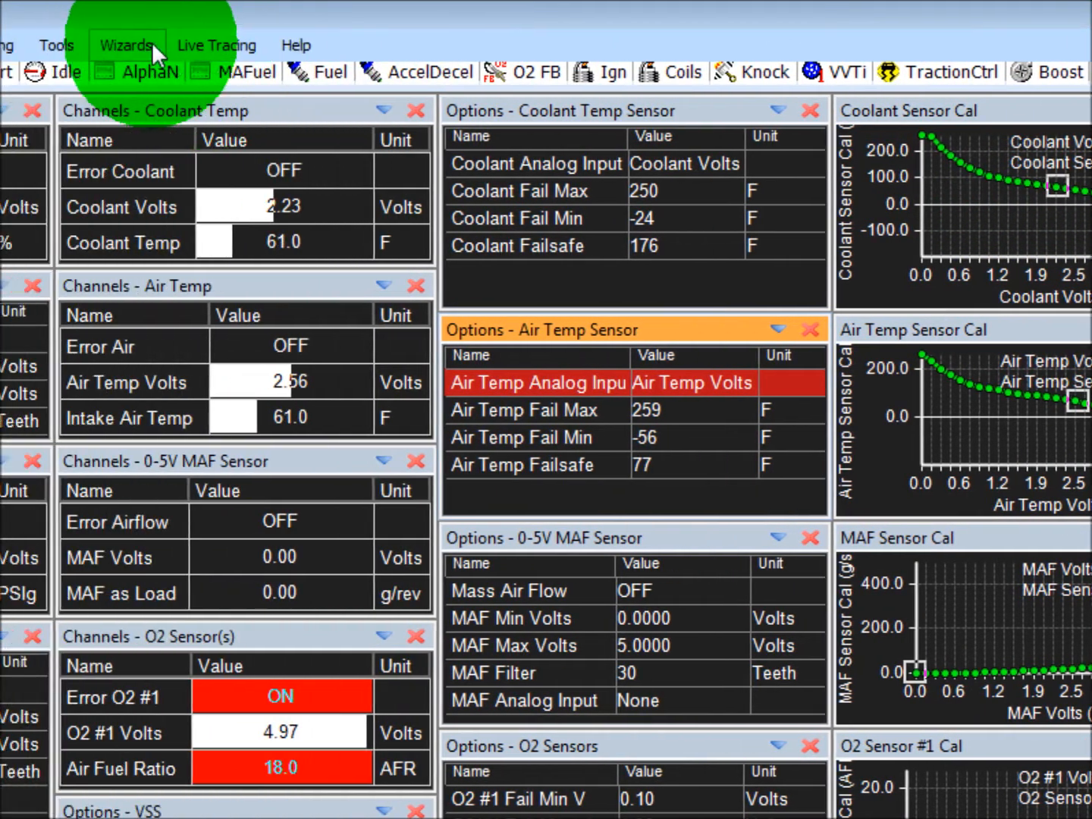
# Step: Apply the AEM CLT Sensor (PN 30-2011) coolant configuration through the Setup Wizard
pyautogui.click(261, 46)
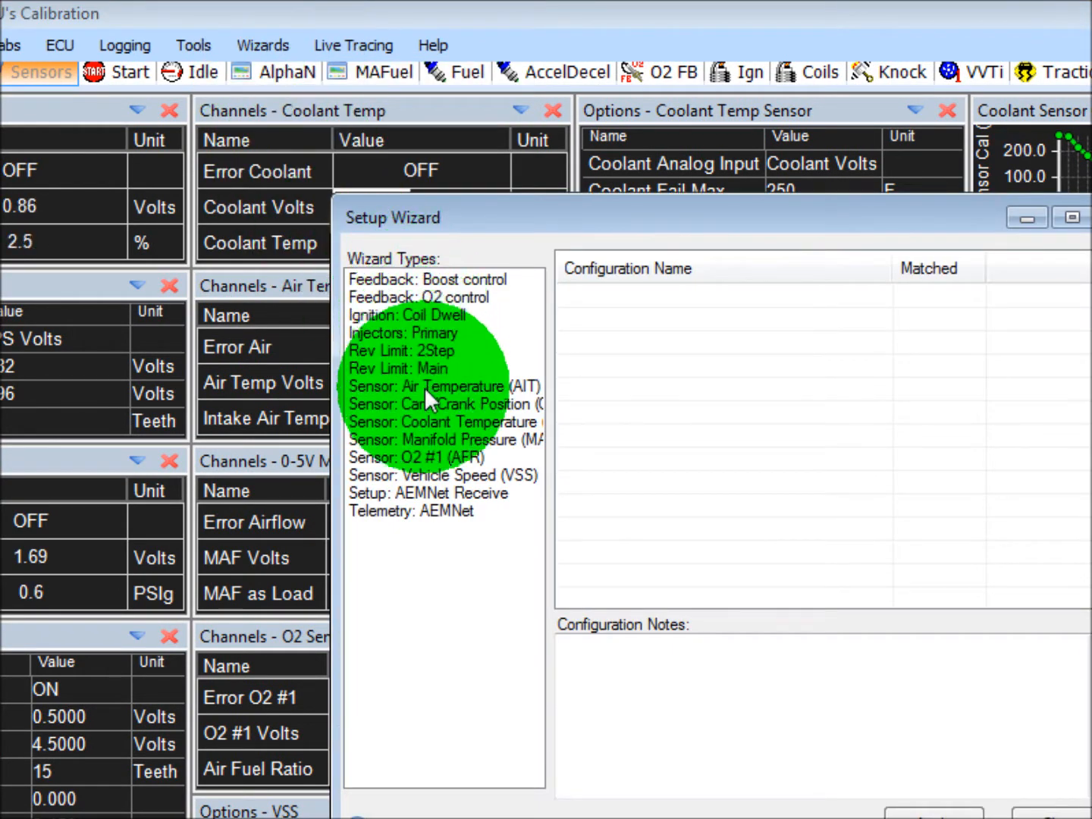
pyautogui.click(440, 422)
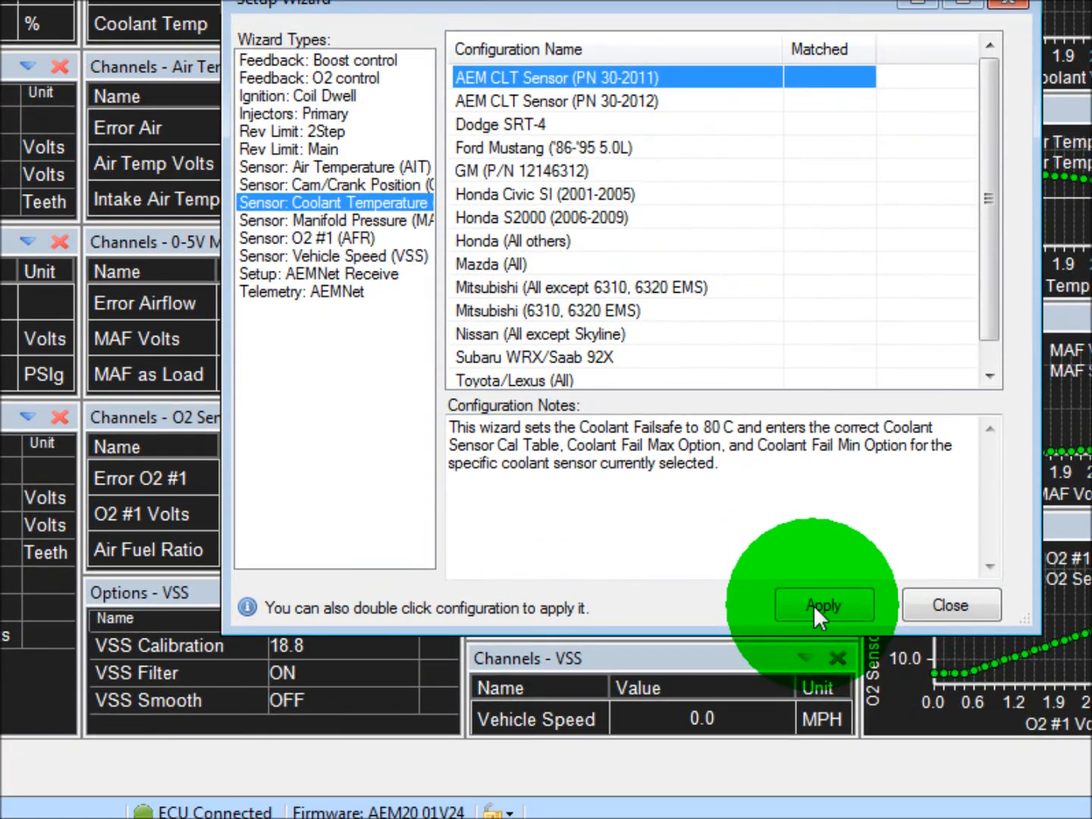
pyautogui.click(823, 605)
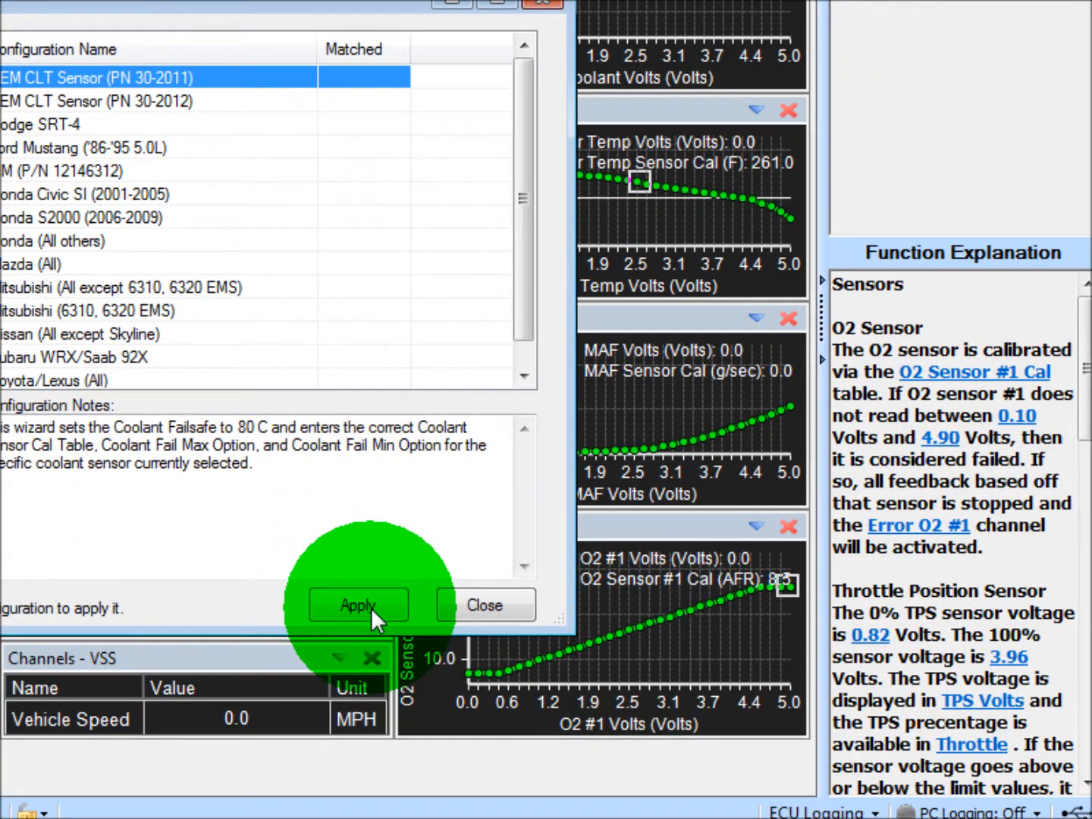
pyautogui.click(357, 606)
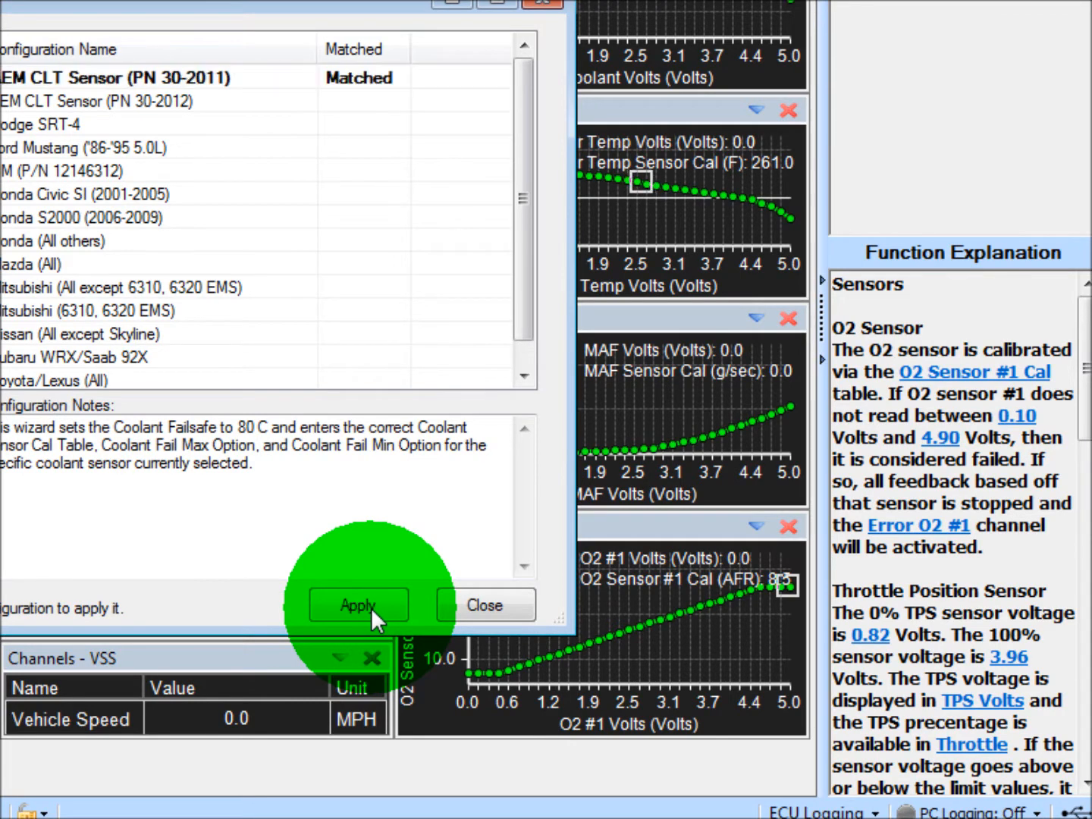
pyautogui.click(358, 605)
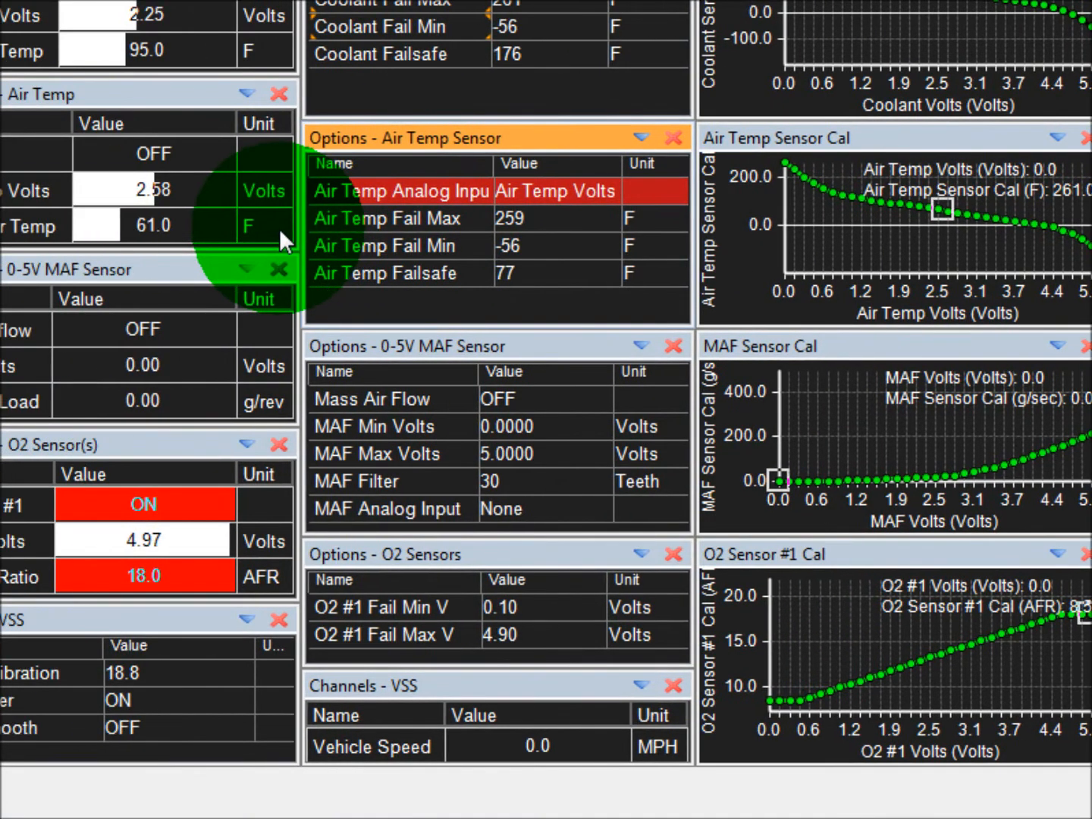
pyautogui.moveTo(508, 228)
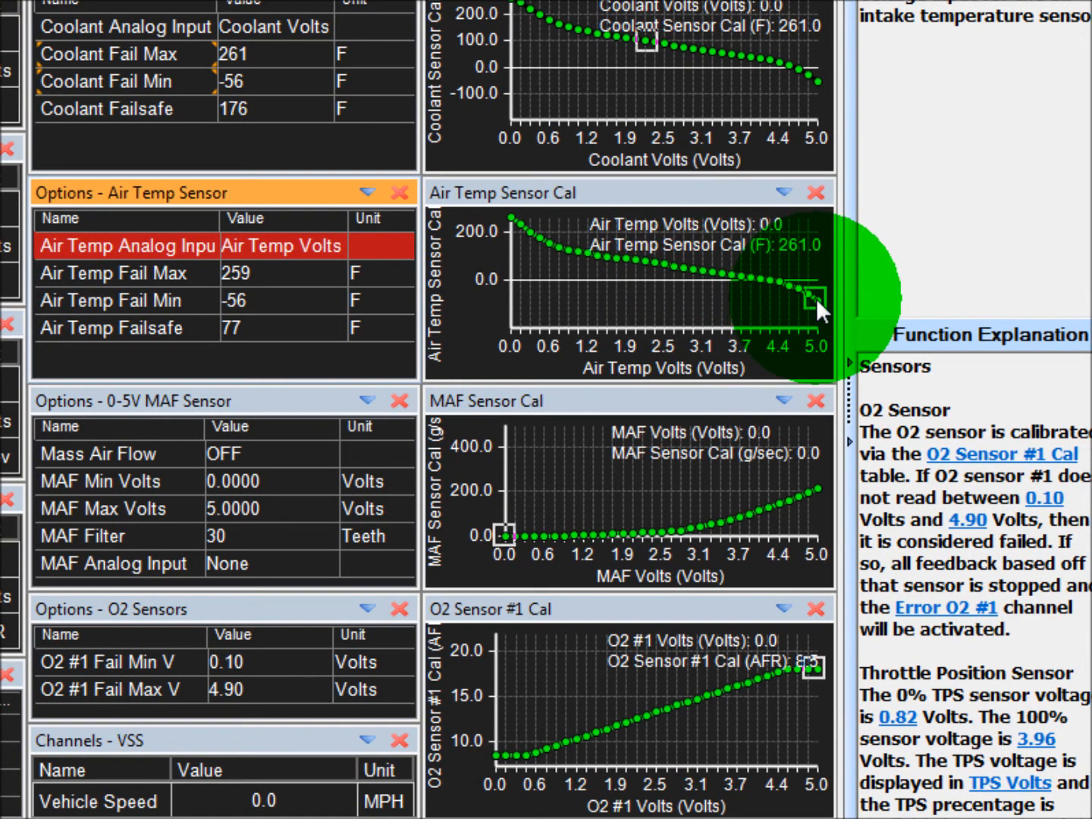
pyautogui.moveTo(508, 323)
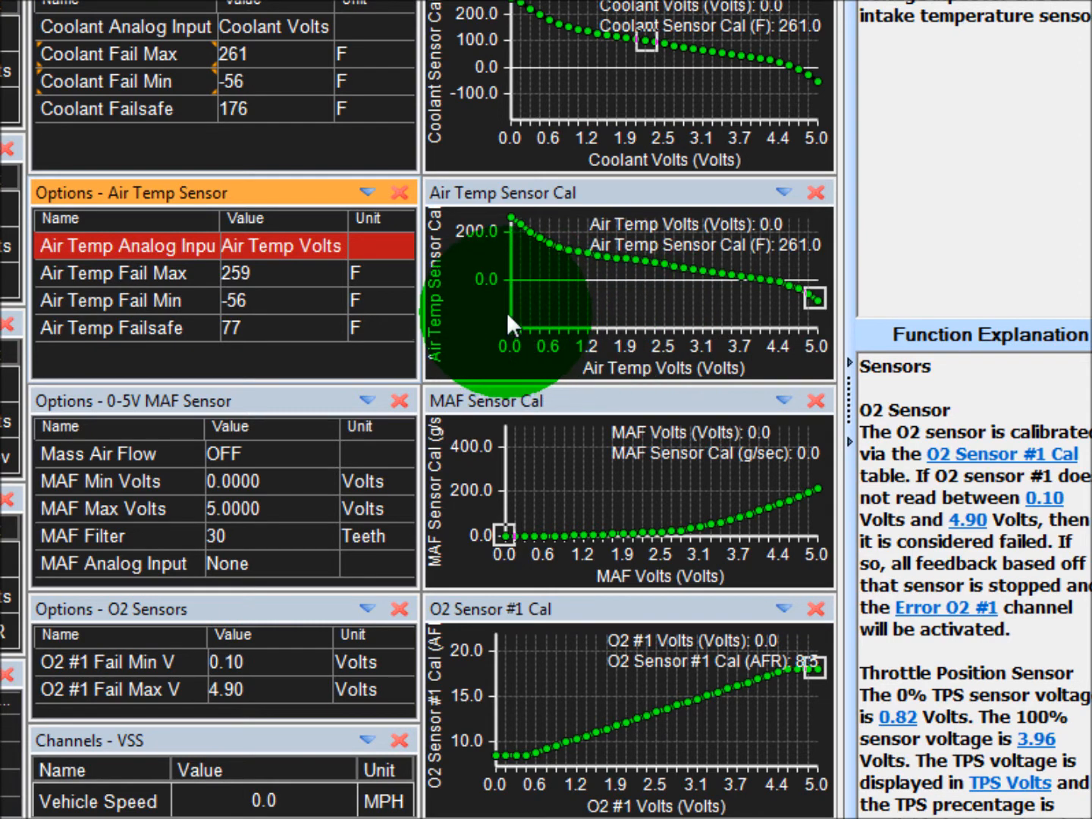
pyautogui.moveTo(520, 314)
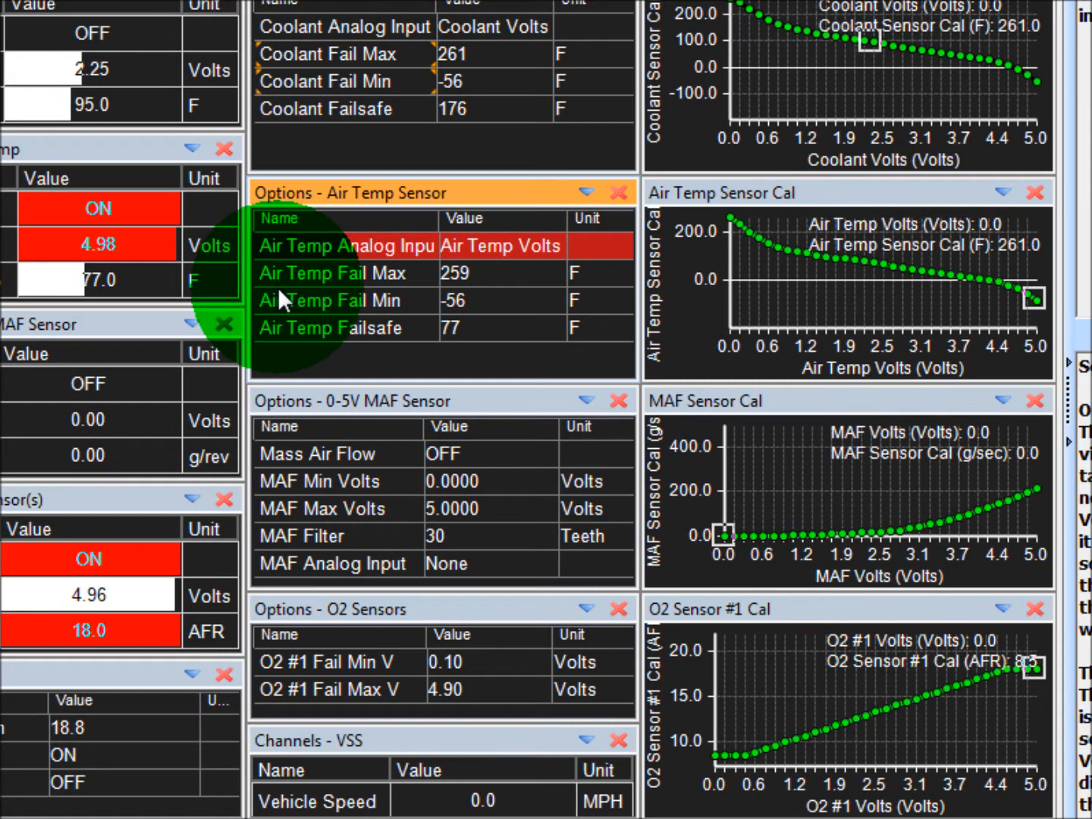
pyautogui.moveTo(531, 447)
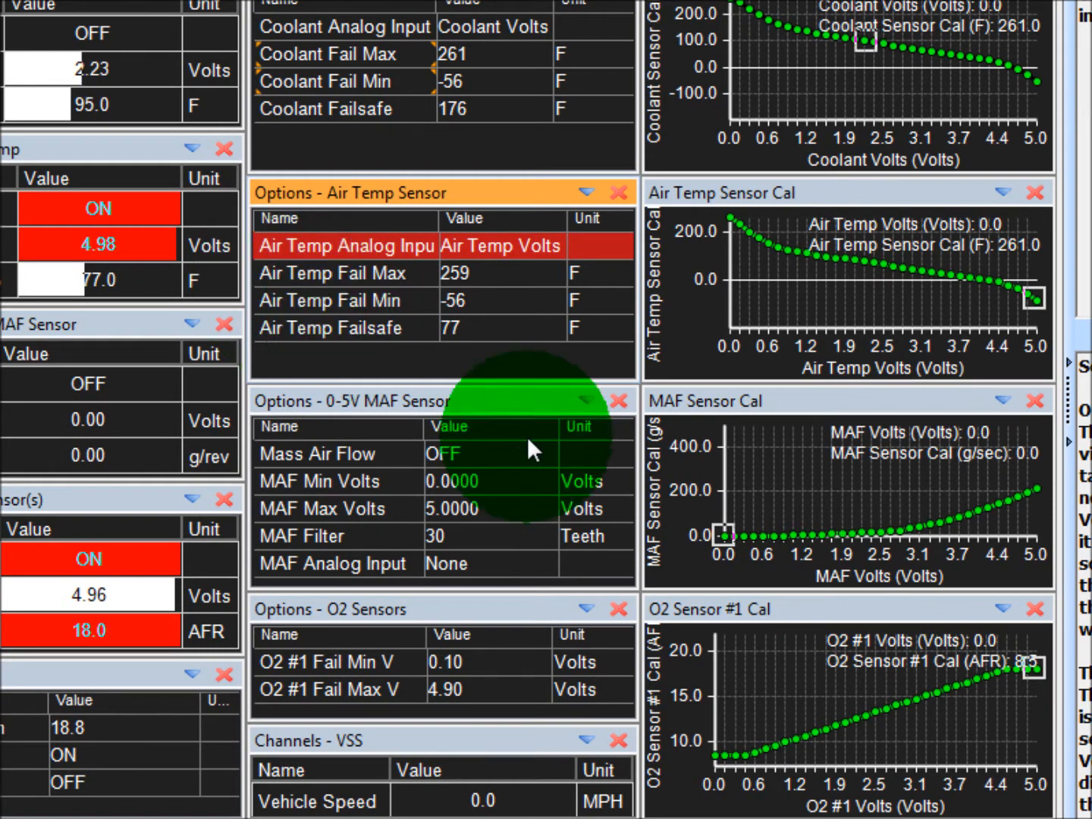
pyautogui.moveTo(728, 613)
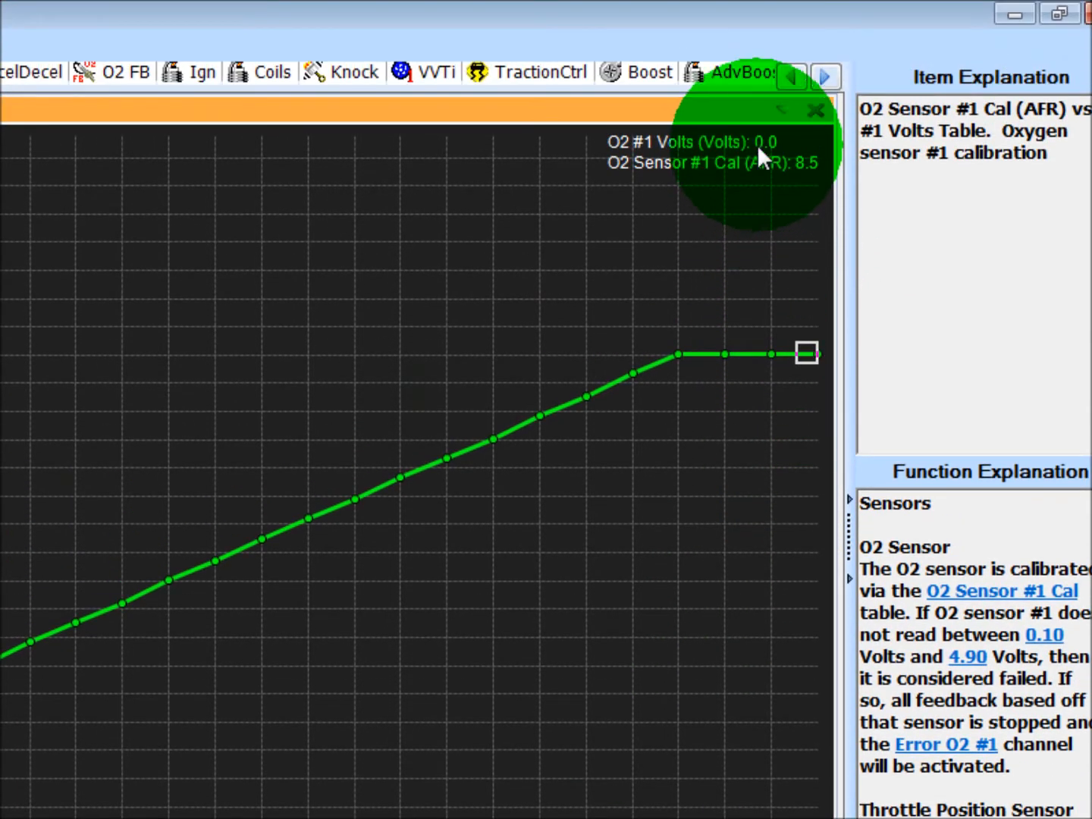
pyautogui.moveTo(785, 118)
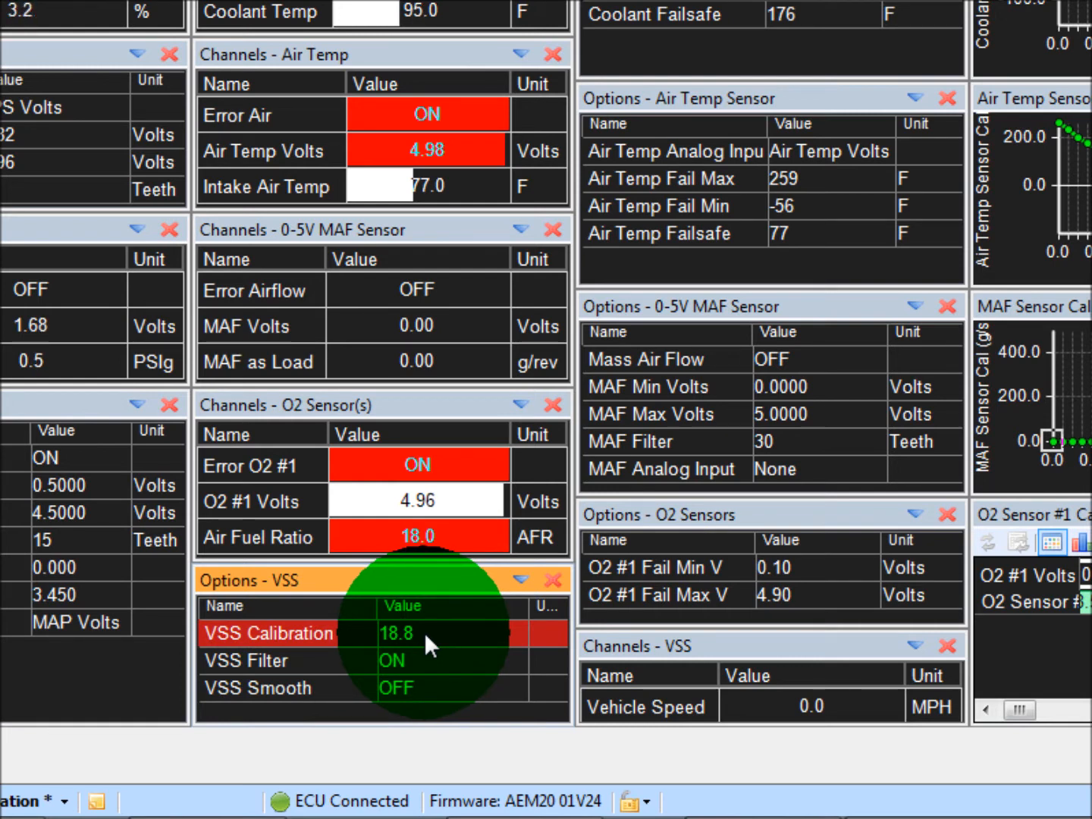
pyautogui.moveTo(478, 647)
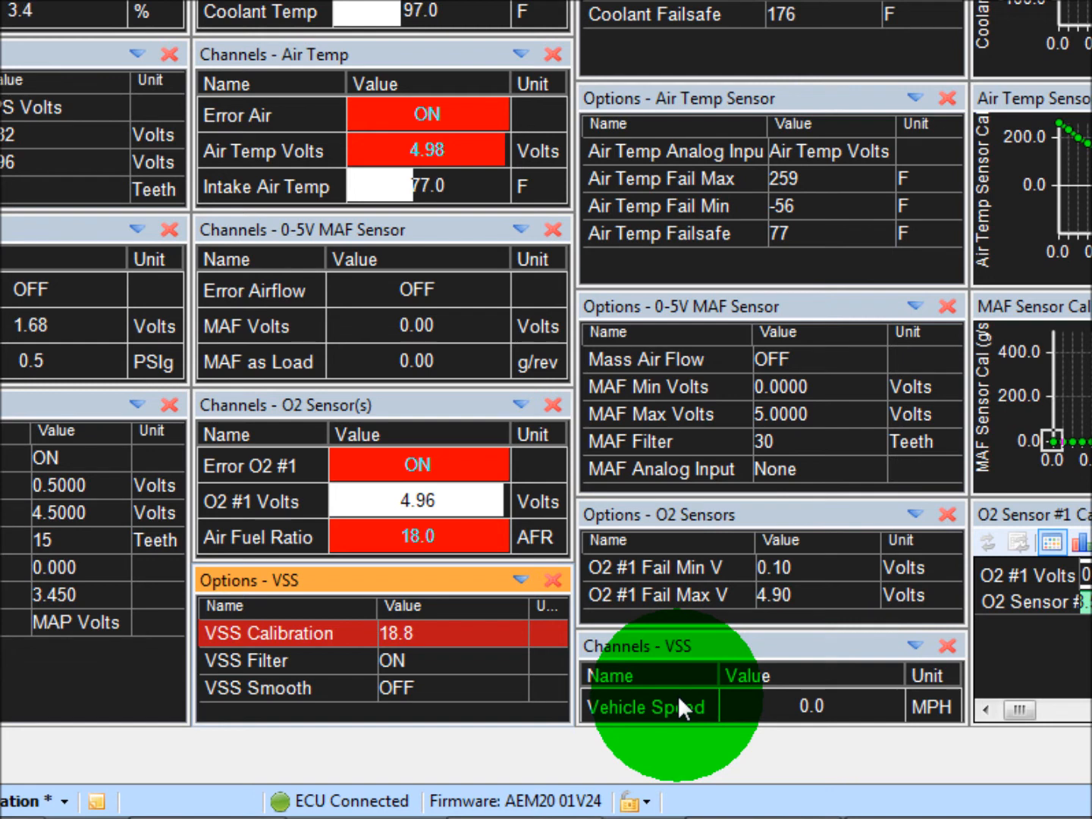
pyautogui.moveTo(444, 651)
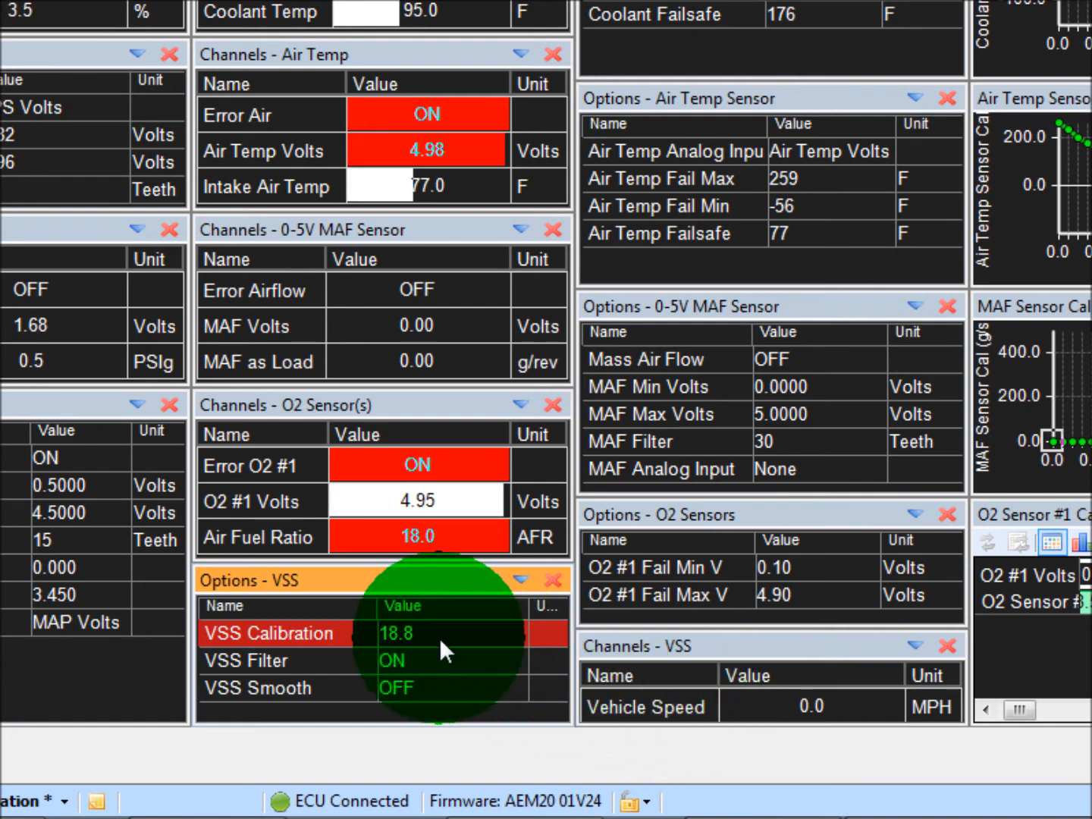
pyautogui.moveTo(664, 710)
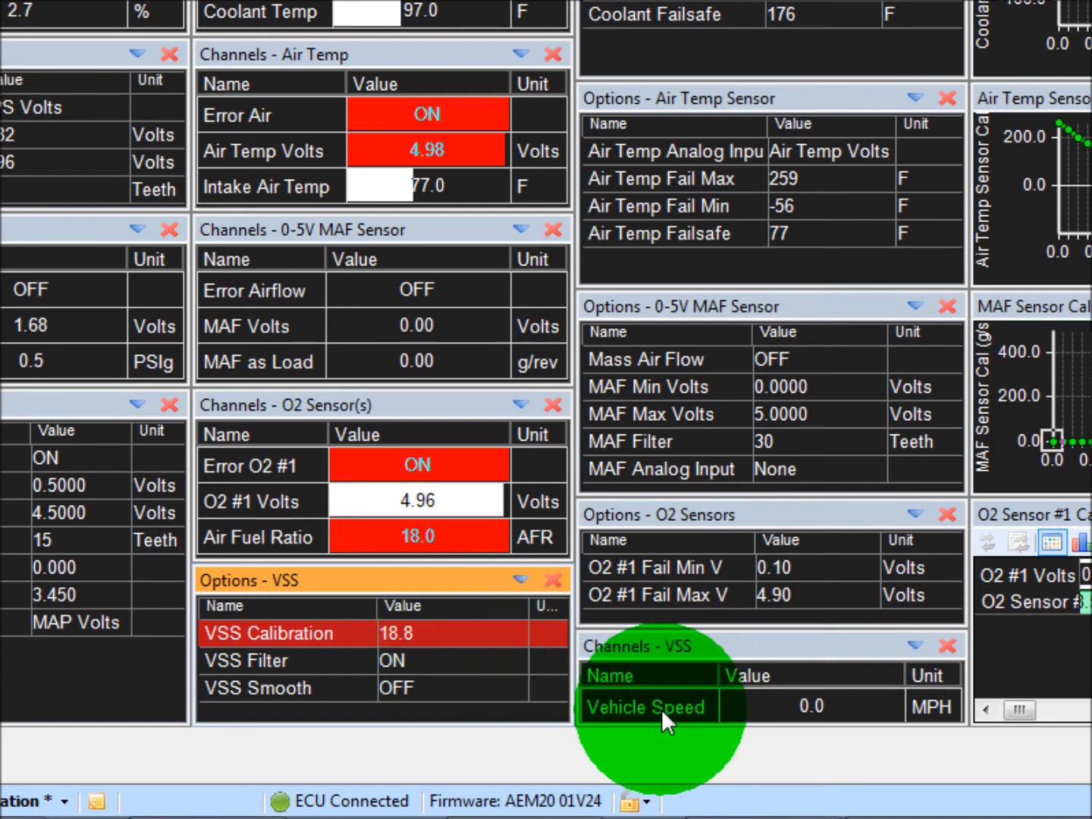
pyautogui.moveTo(447, 649)
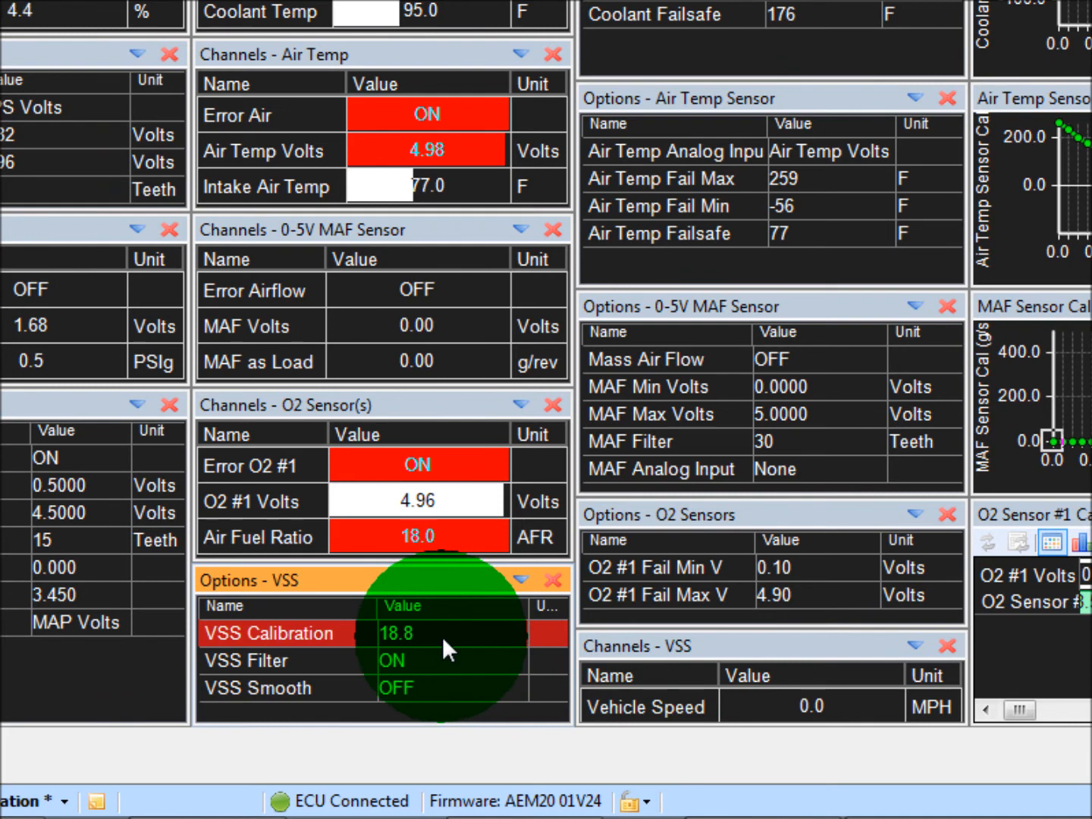